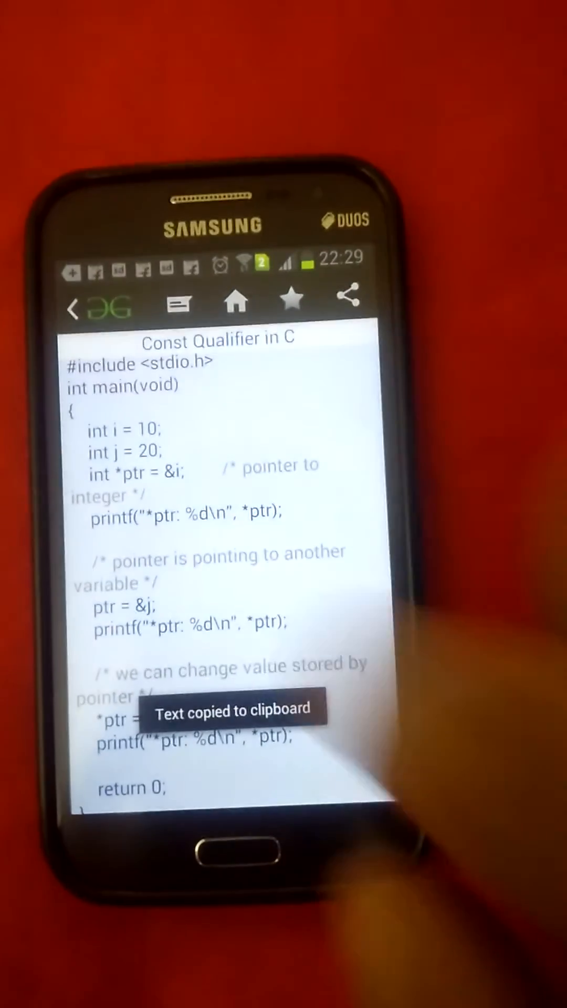
Step: Copy the const-qualifier pointer example code from the GeeksforGeeks article to the clipboard
{"action": "left_click", "coordinate": [215, 851]}
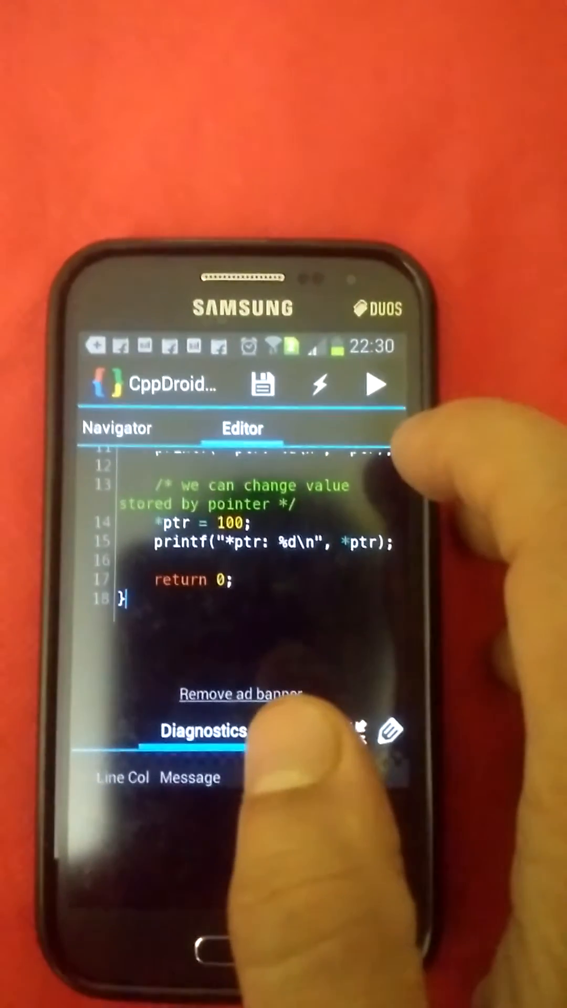
Step: Compile the pasted program and run it, printing *ptr values 10, 20 and 100
{"action": "left_click", "coordinate": [377, 385]}
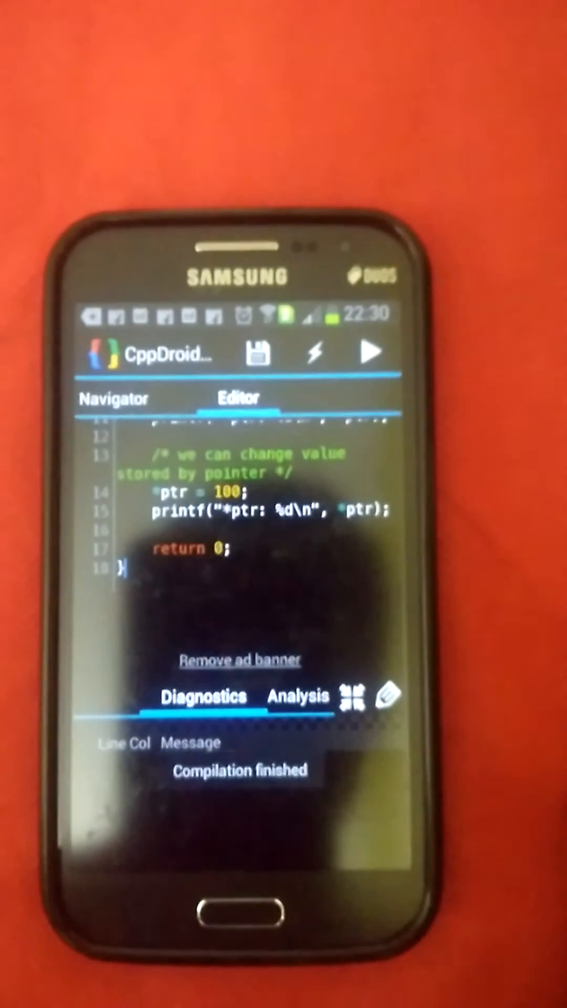
{"action": "left_click", "coordinate": [370, 357]}
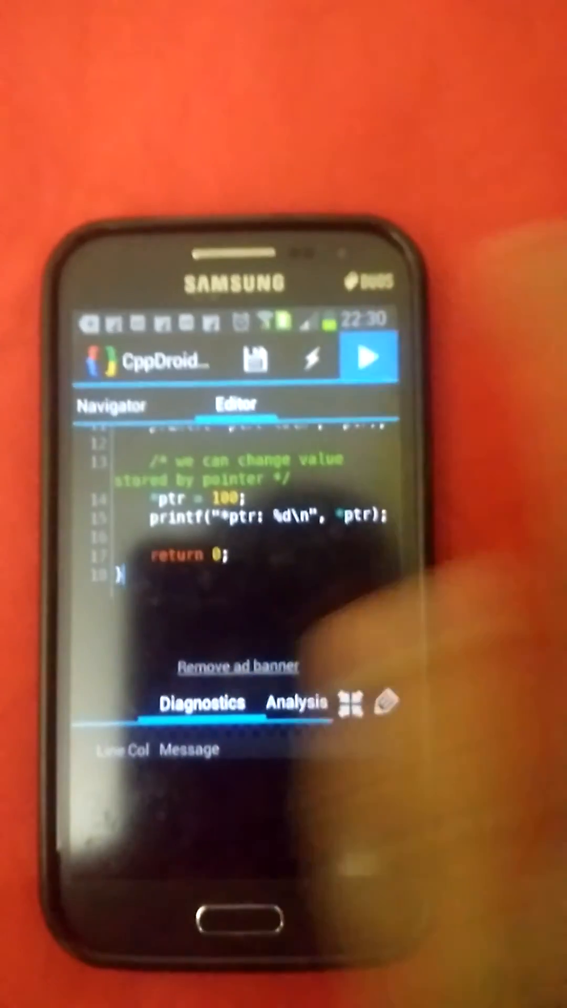
{"action": "left_click", "coordinate": [368, 358]}
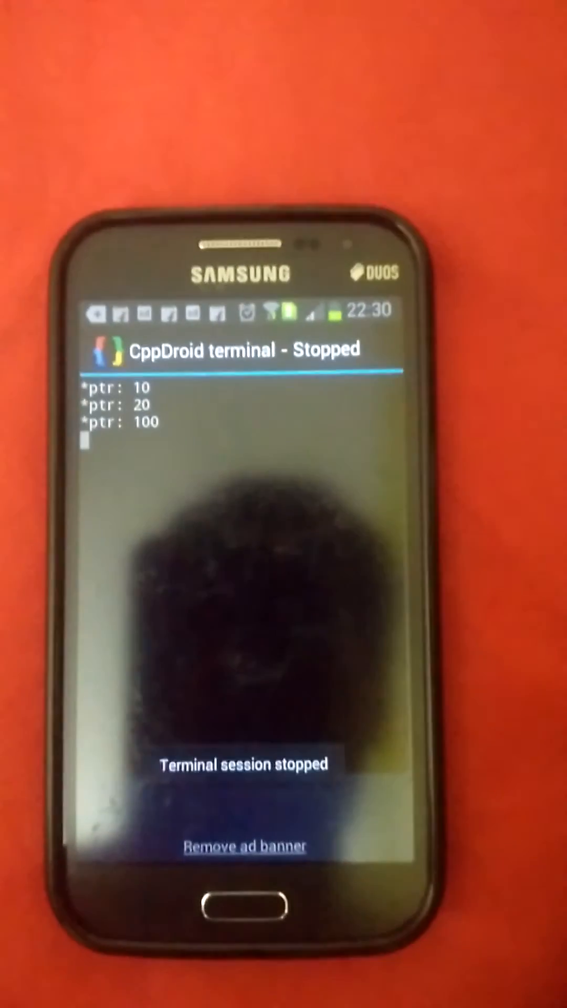